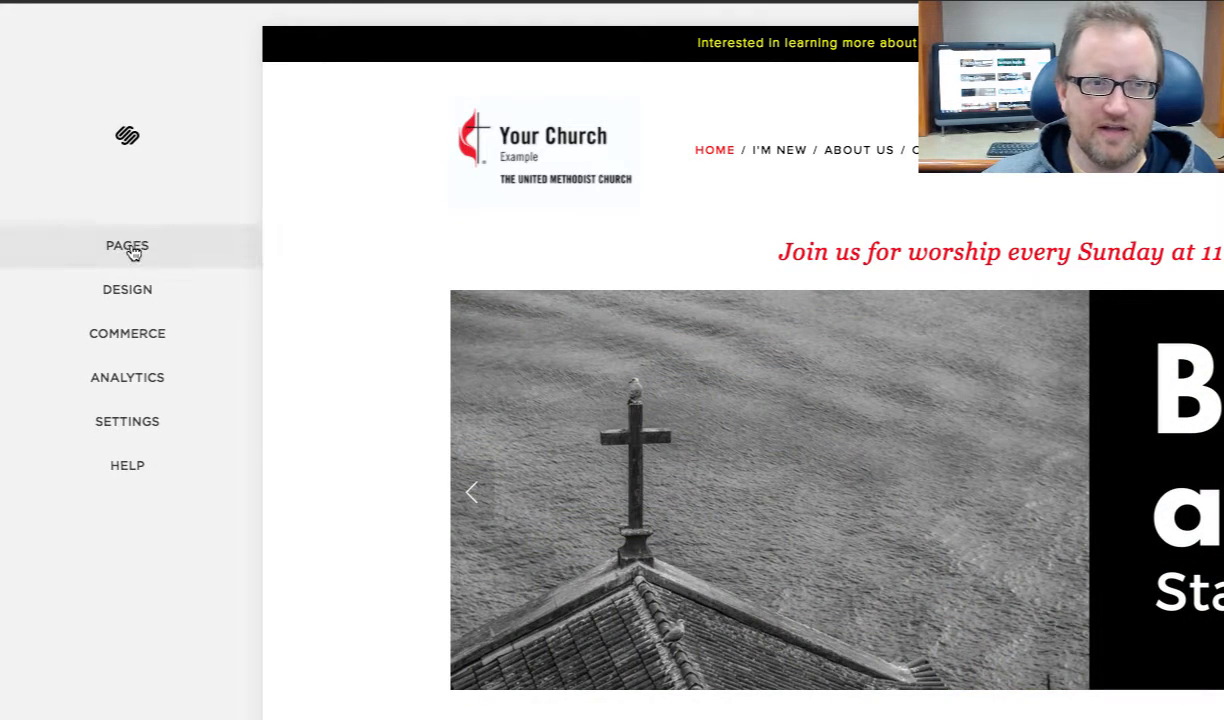
# Step: Show the Pages panel listing the main navigation and unlinked pages
pyautogui.click(128, 244)
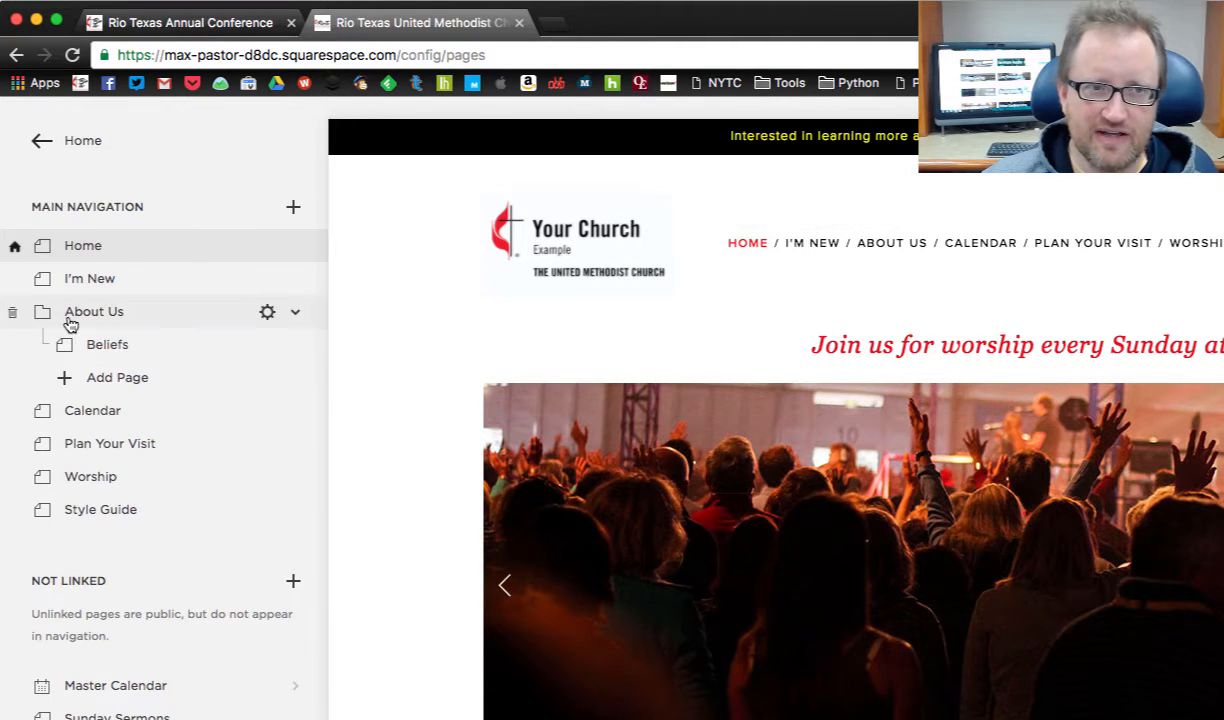
pyautogui.moveTo(56, 318)
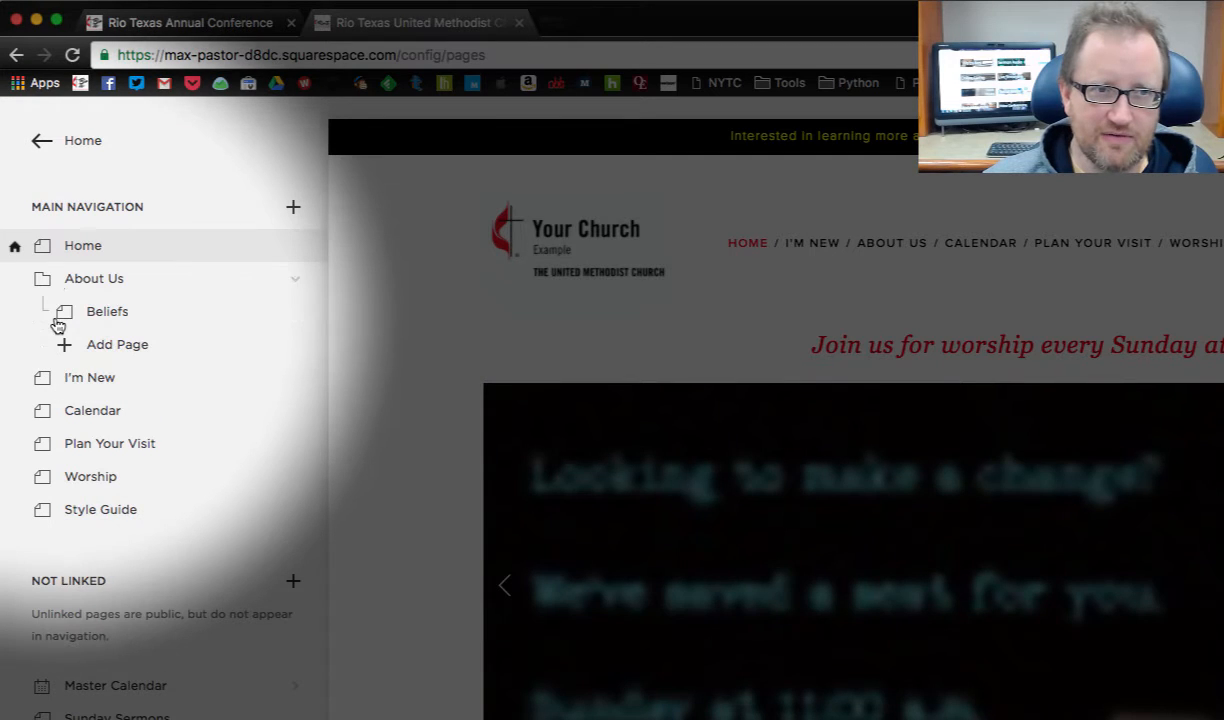
# Step: Preview the Beliefs page inside the About Us folder now sitting after Home
pyautogui.click(108, 312)
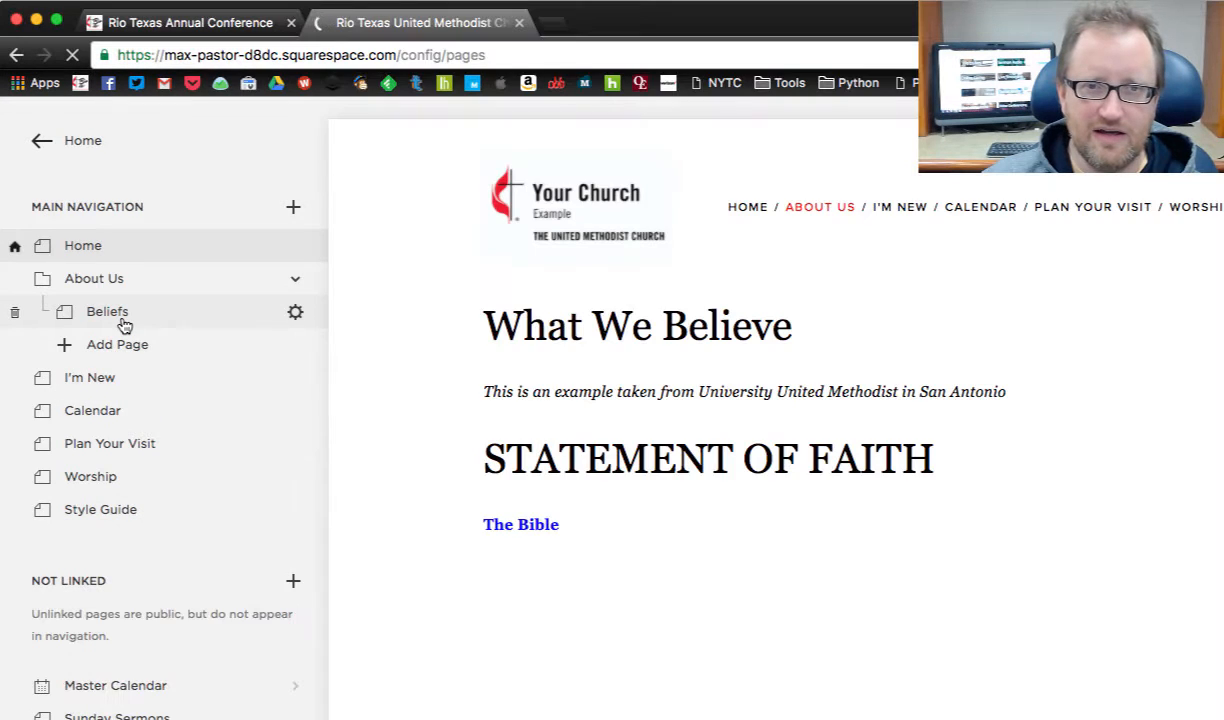
pyautogui.click(108, 312)
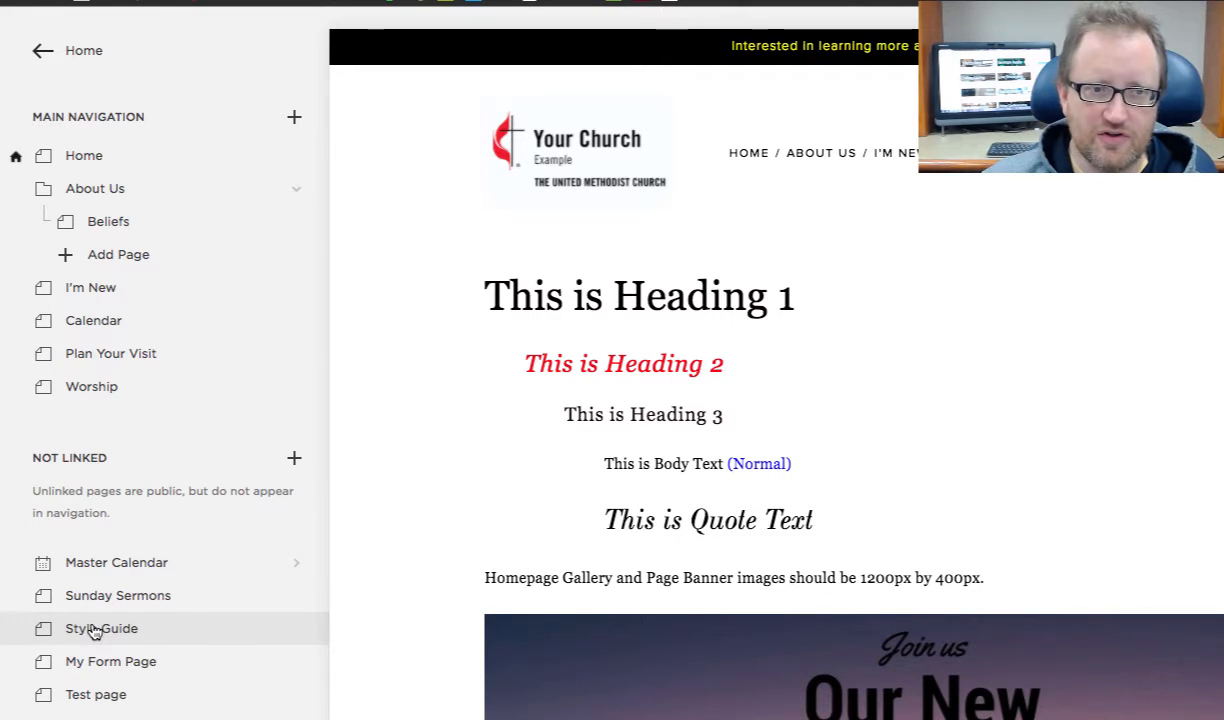
pyautogui.moveTo(196, 510)
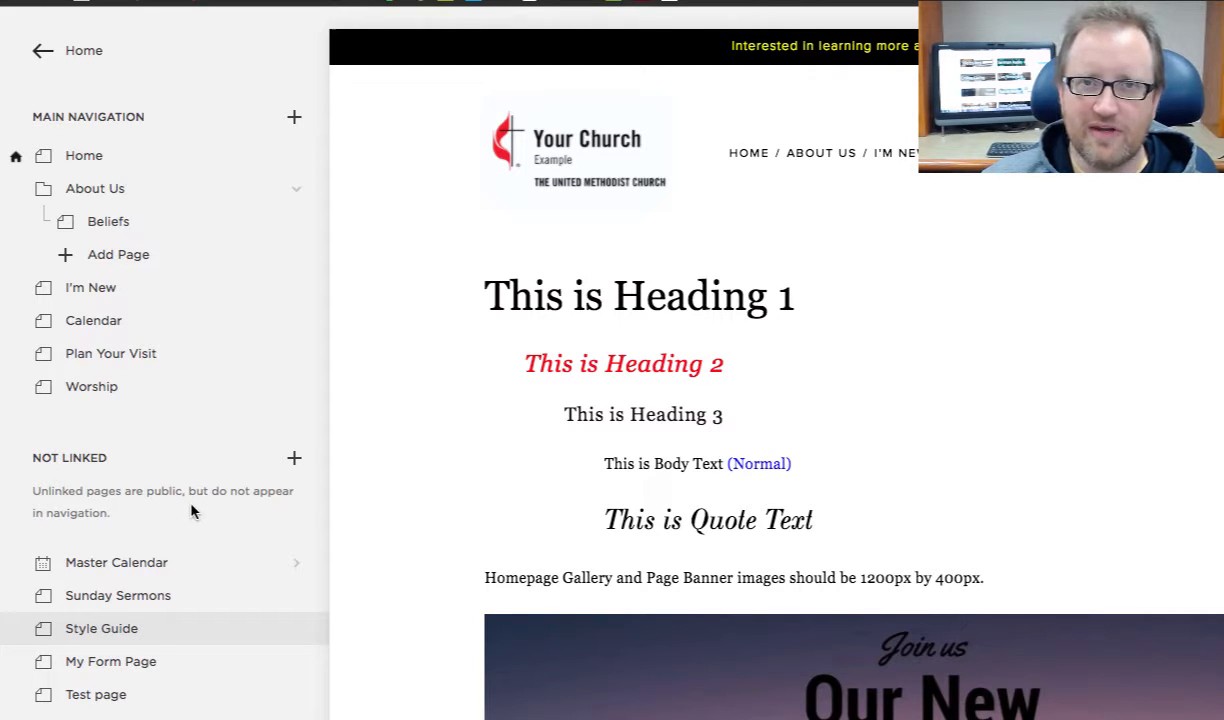
# Step: Scroll the pages list to reveal the Not Linked section where Style Guide now sits
pyautogui.scroll(-3)
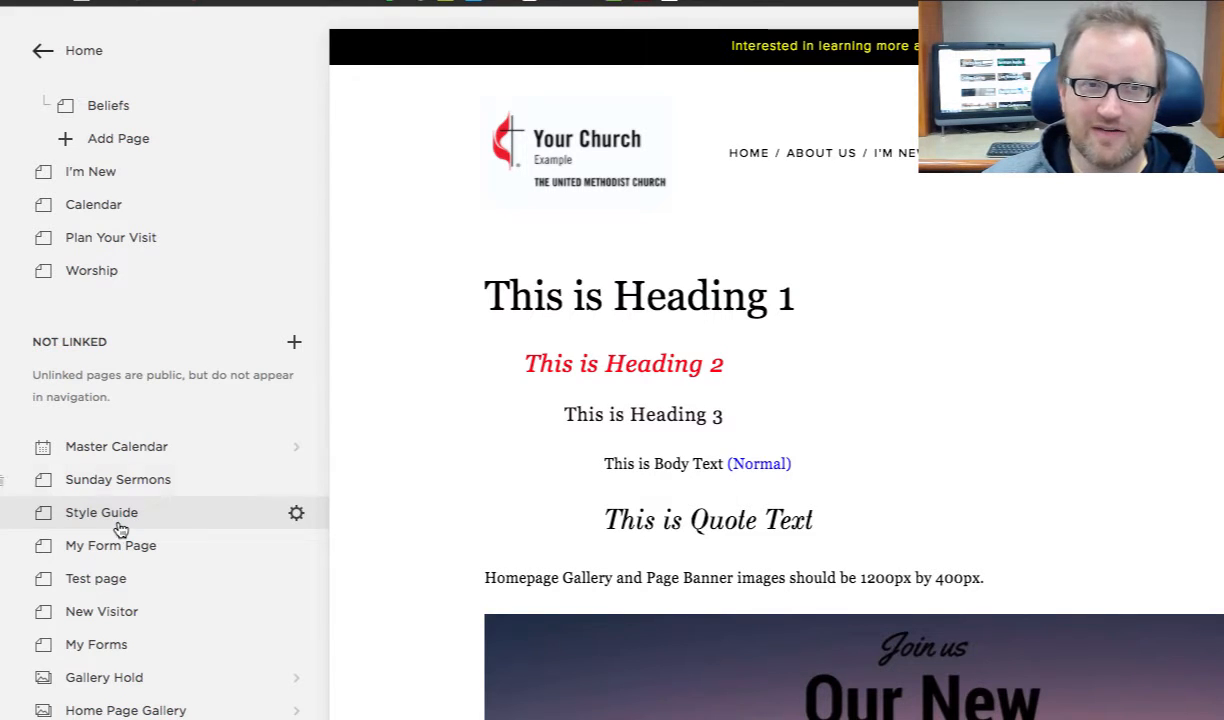
pyautogui.moveTo(116, 480)
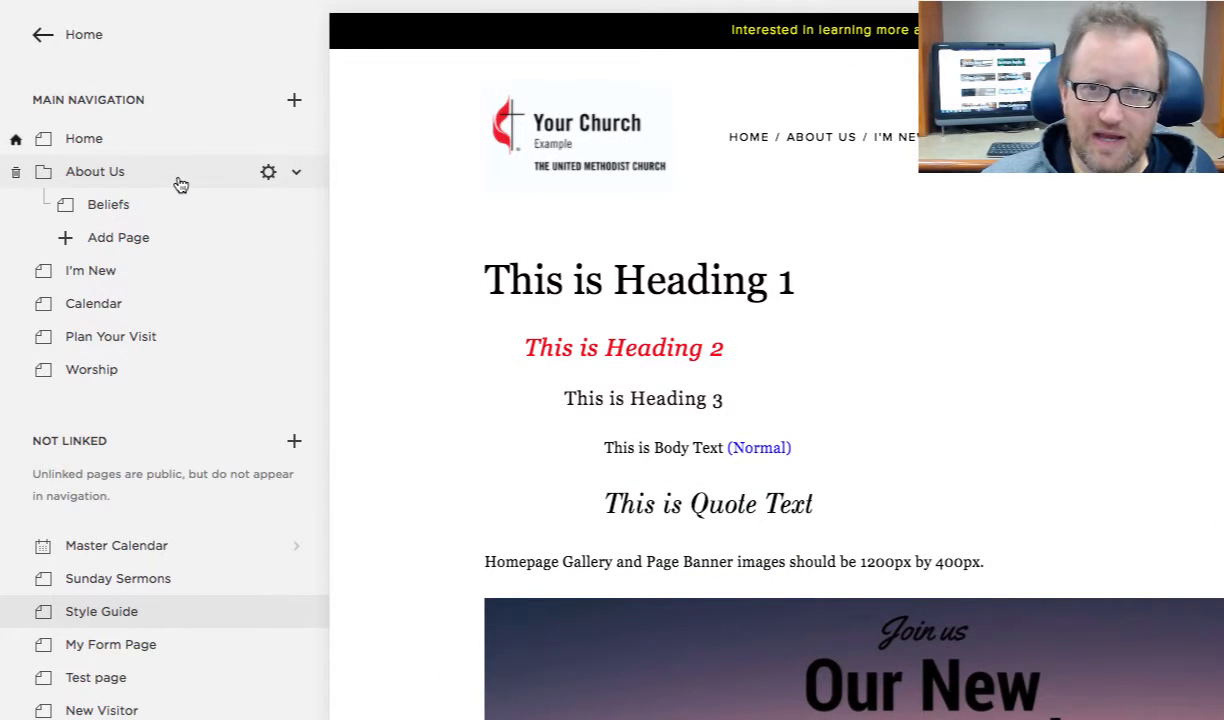
pyautogui.moveTo(178, 184)
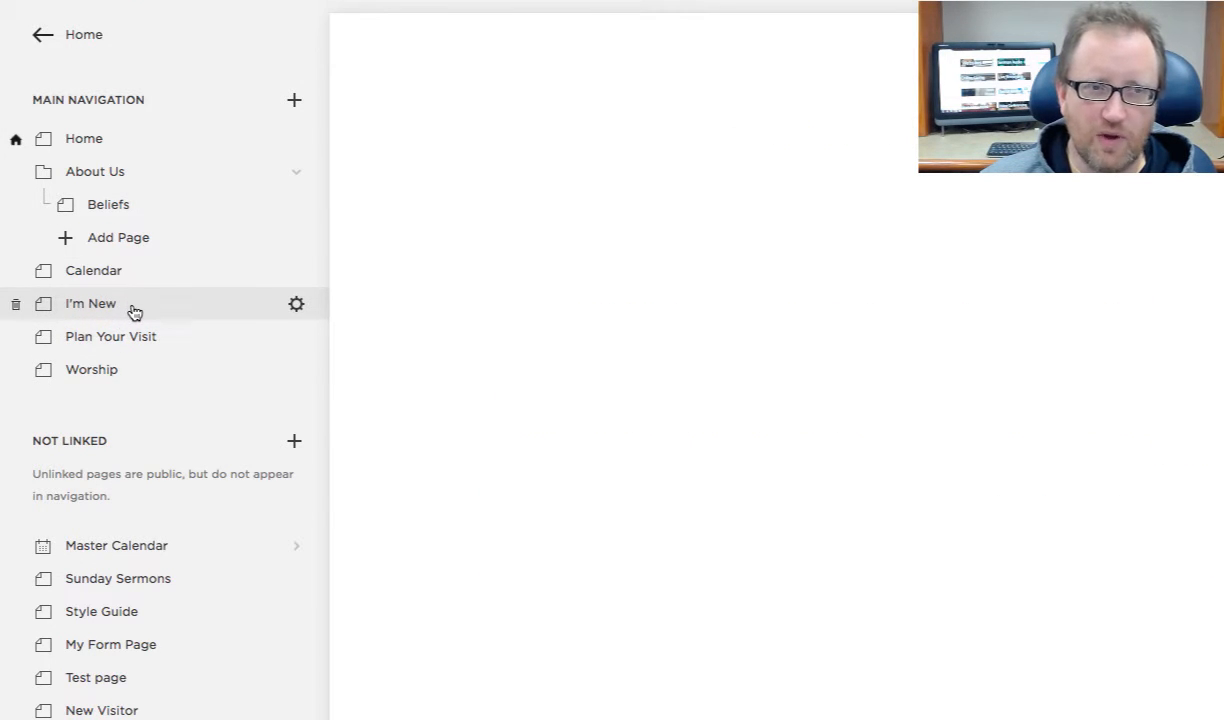
# Step: Preview the I'm New page, now placed after Calendar in the navigation
pyautogui.click(90, 304)
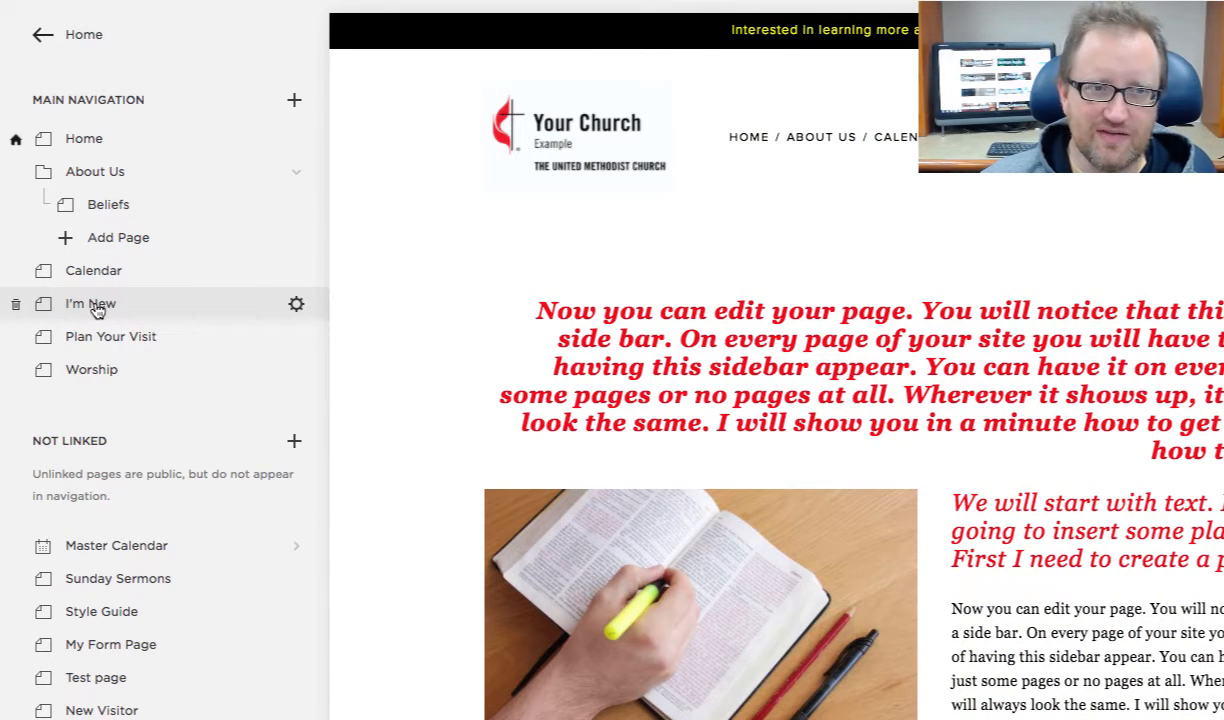
pyautogui.click(294, 100)
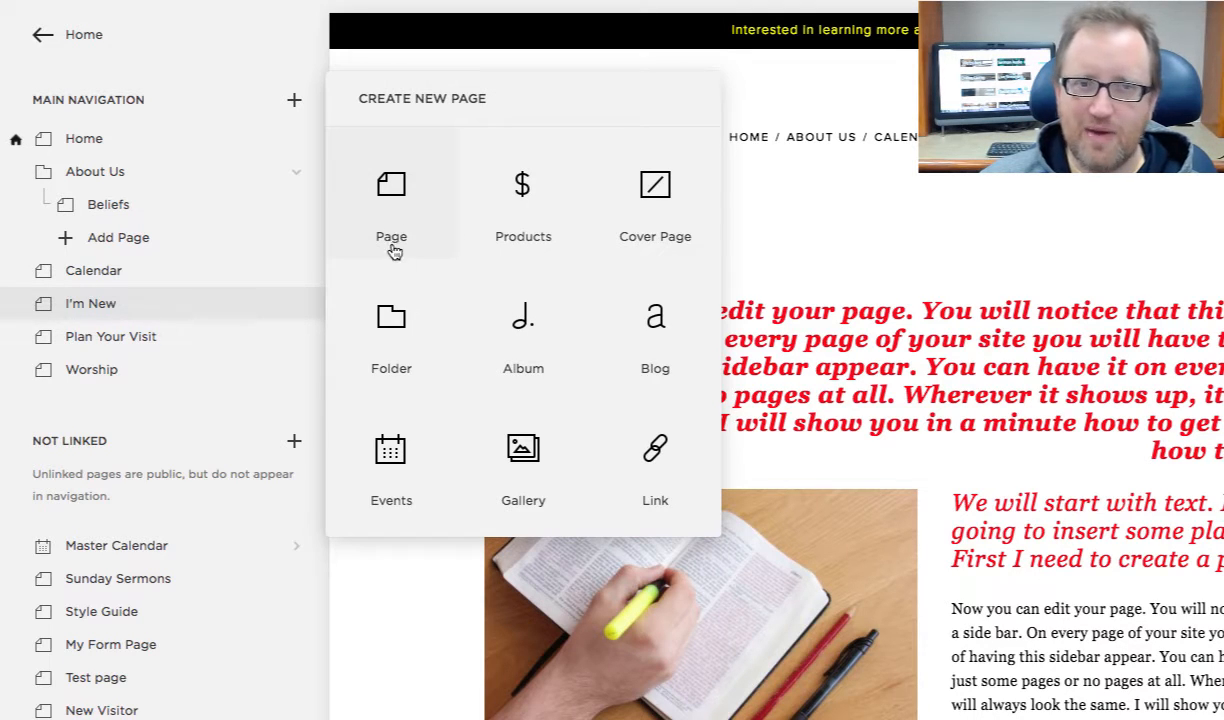
# Step: Create a folder named New Stuff in the main navigation below Home
pyautogui.click(390, 330)
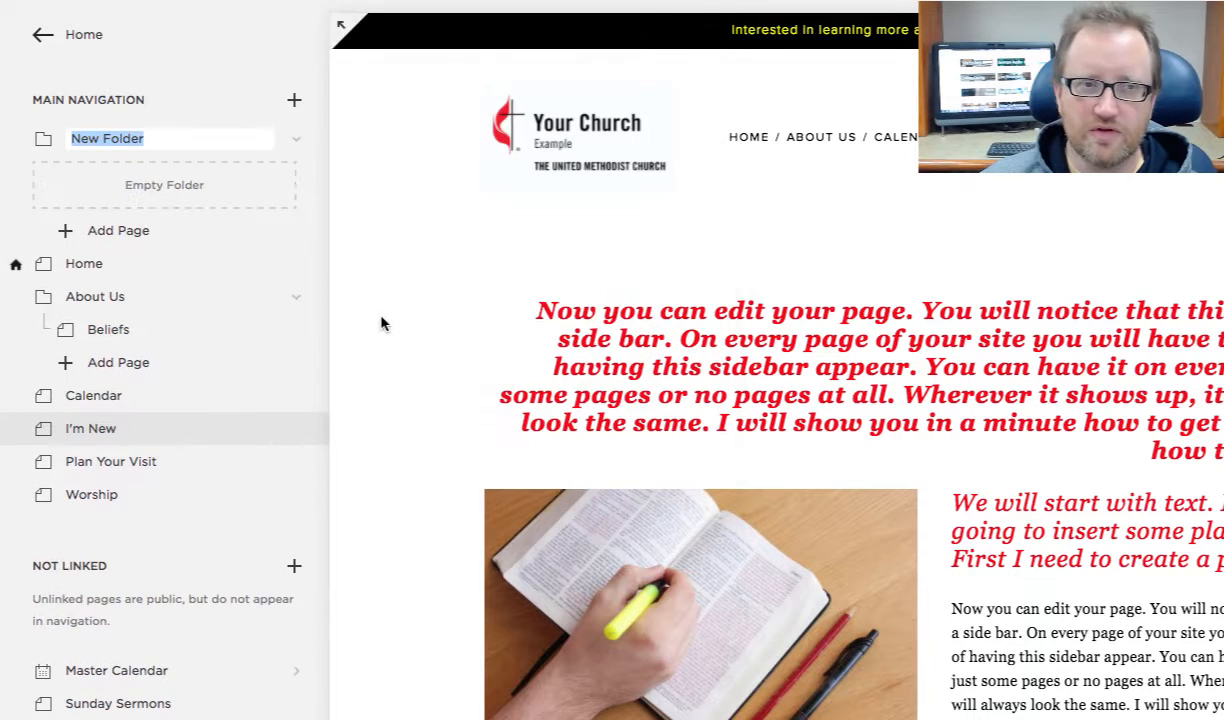
pyautogui.write('New')
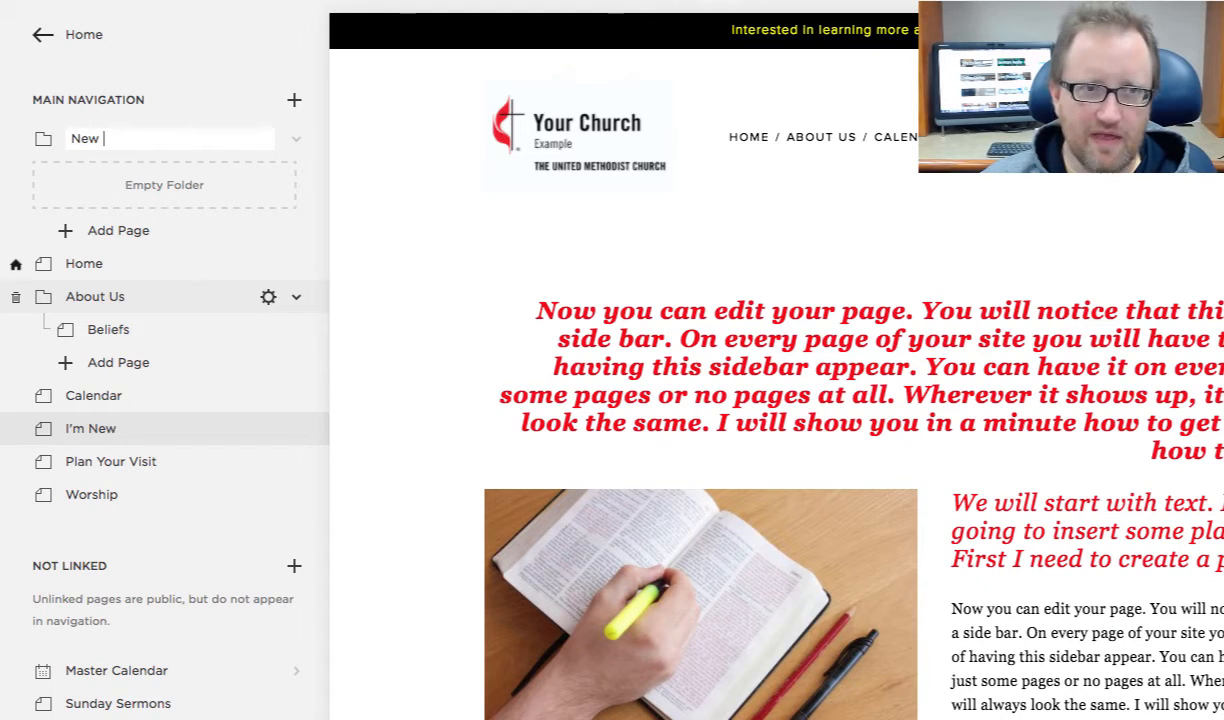
pyautogui.write('Stuff')
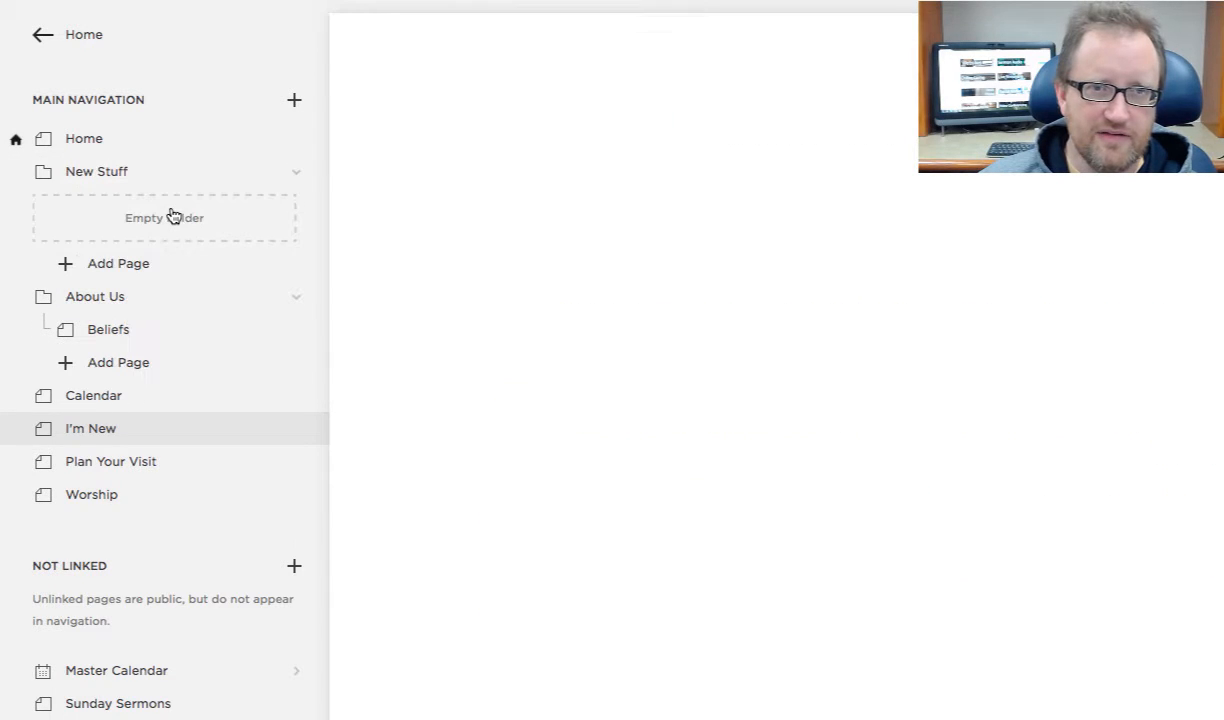
pyautogui.click(96, 172)
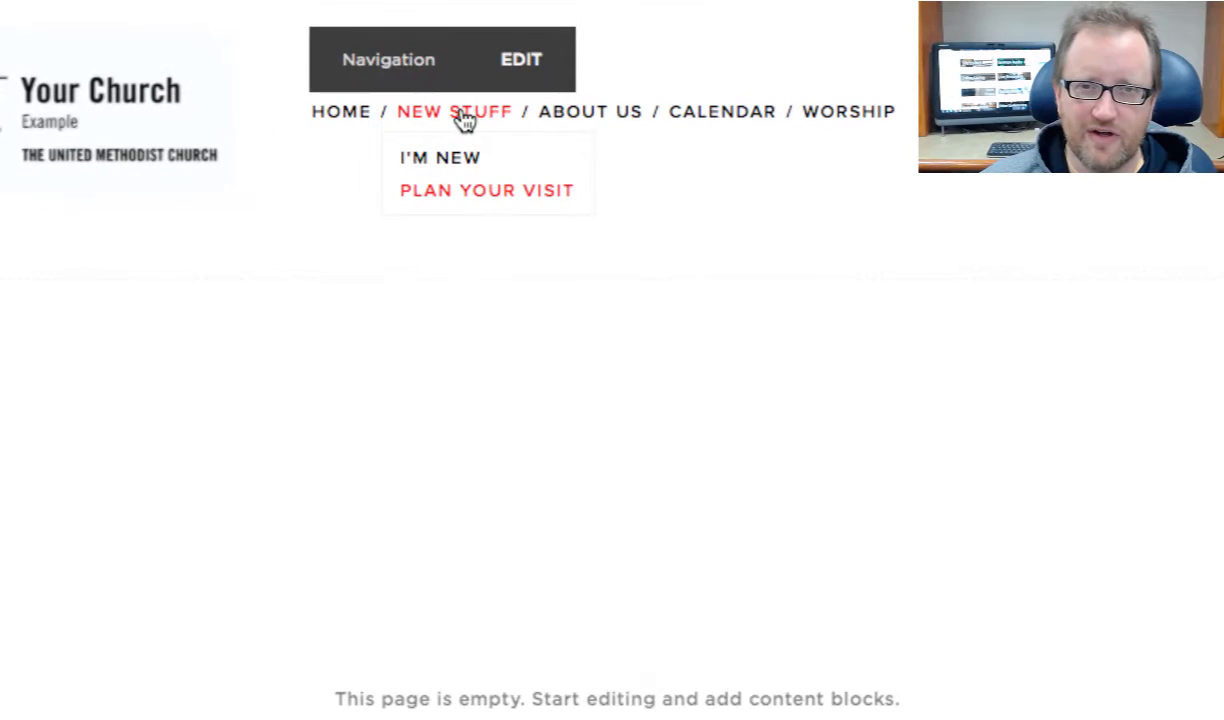
# Step: Check New Stuff holds I'm New and Plan Your Visit, with Home moved to Not Linked
pyautogui.click(486, 190)
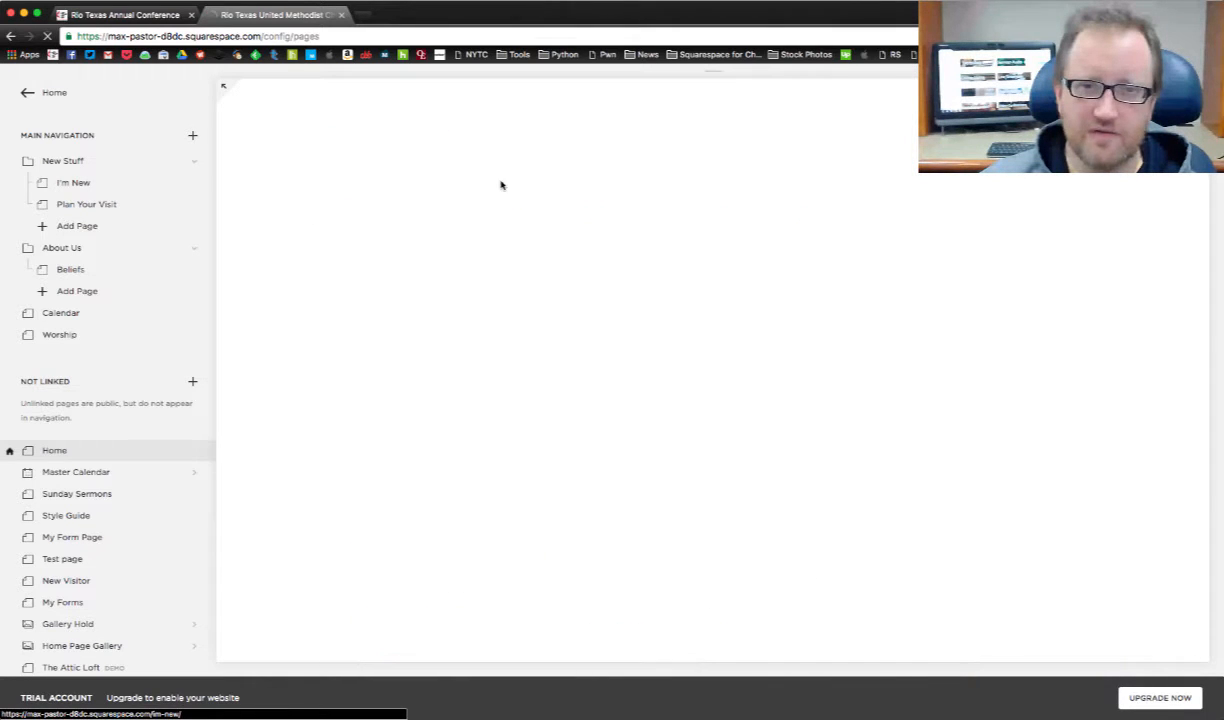
pyautogui.click(72, 182)
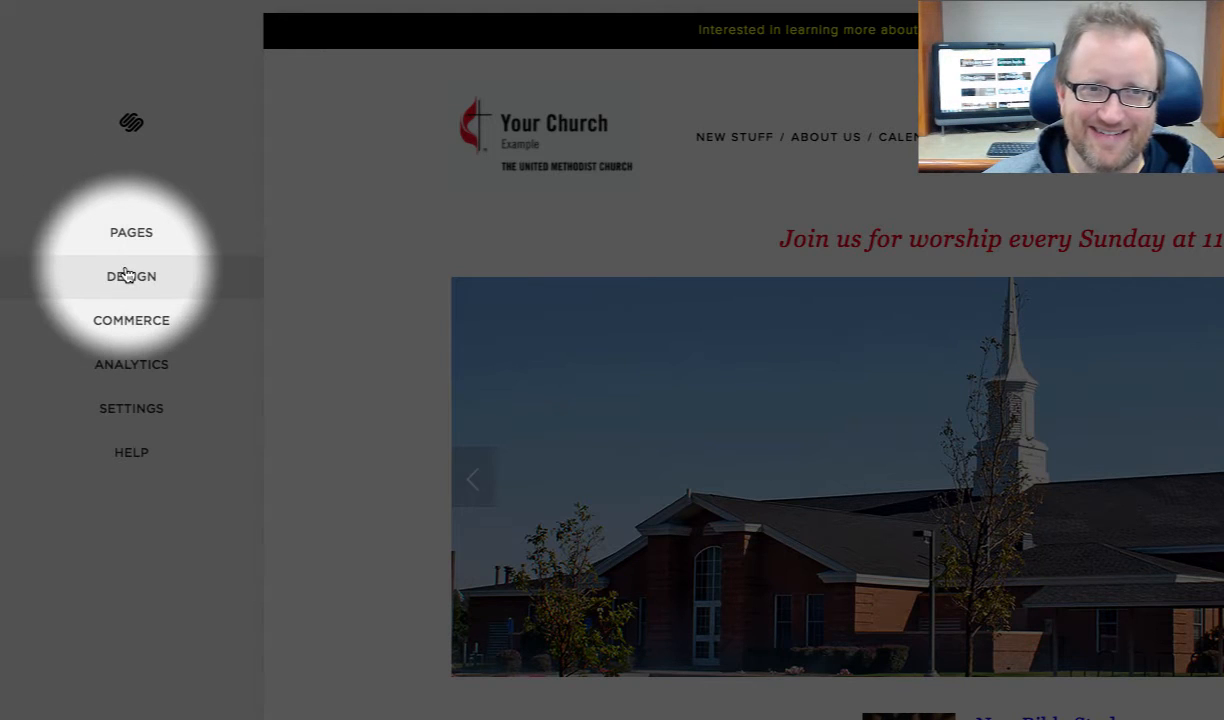
# Step: Reach the Style Editor's header/navigation styles and preview a near-black navigation colour
pyautogui.click(132, 276)
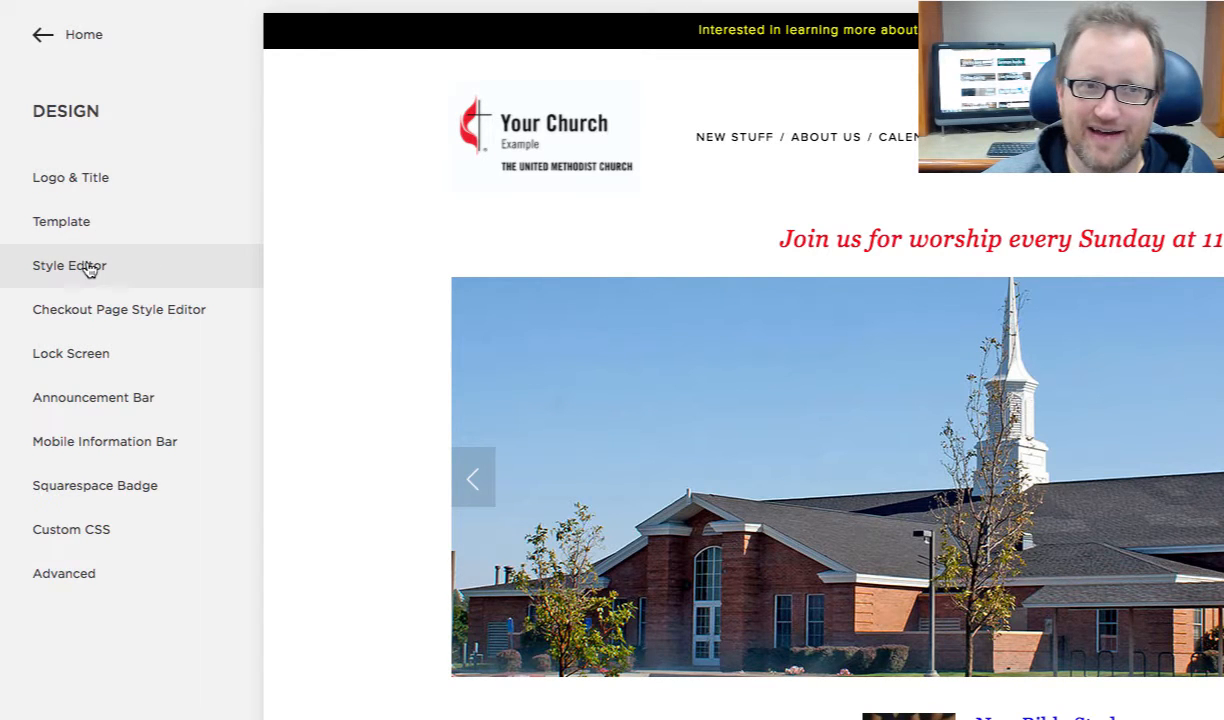
pyautogui.click(68, 264)
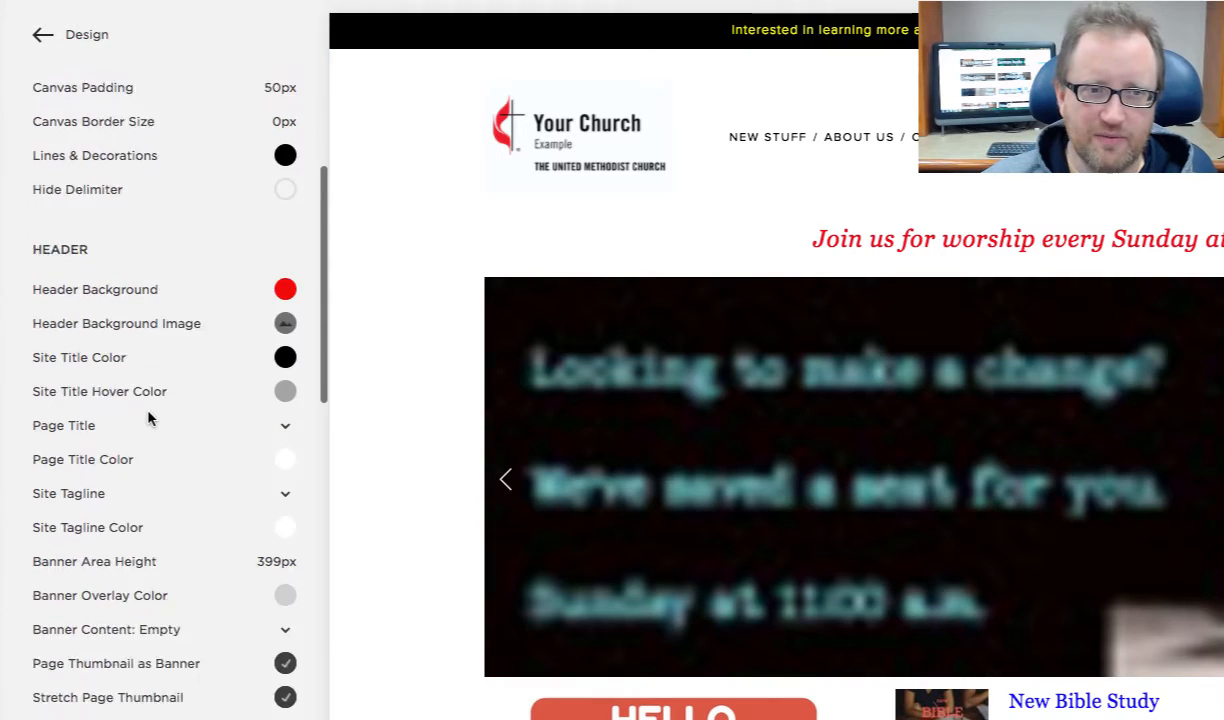
pyautogui.scroll(-3)
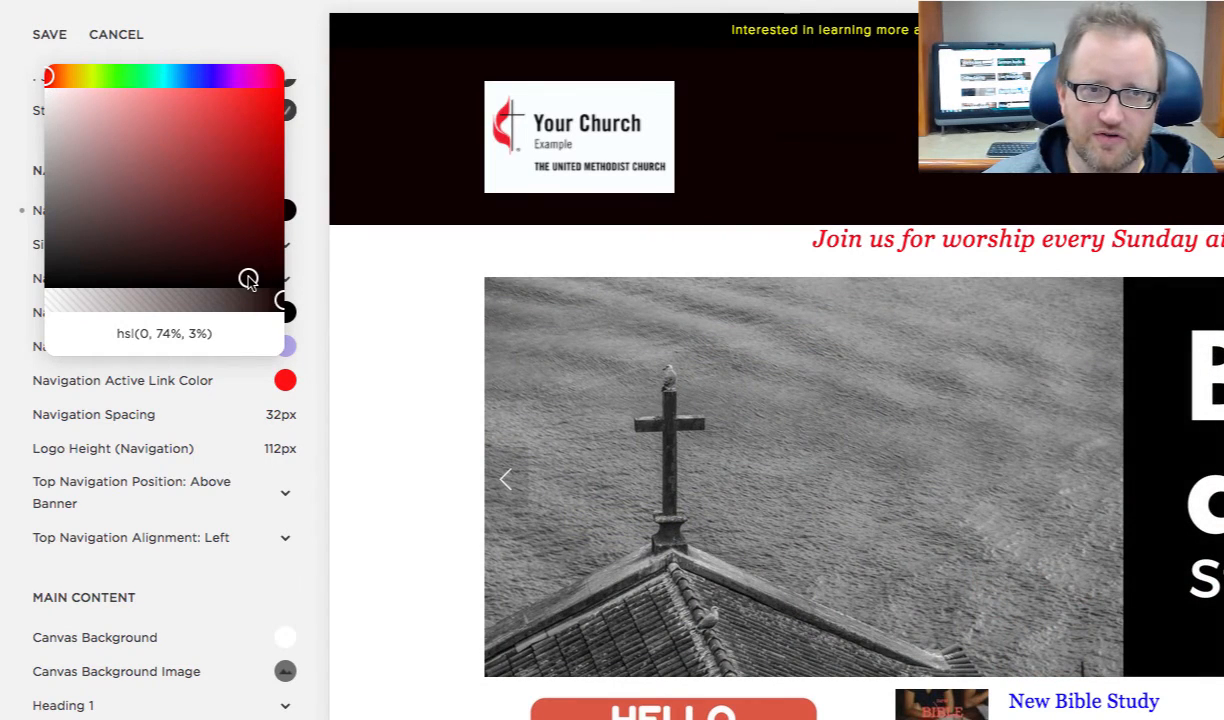
pyautogui.moveTo(248, 278); pyautogui.dragTo(186, 206)
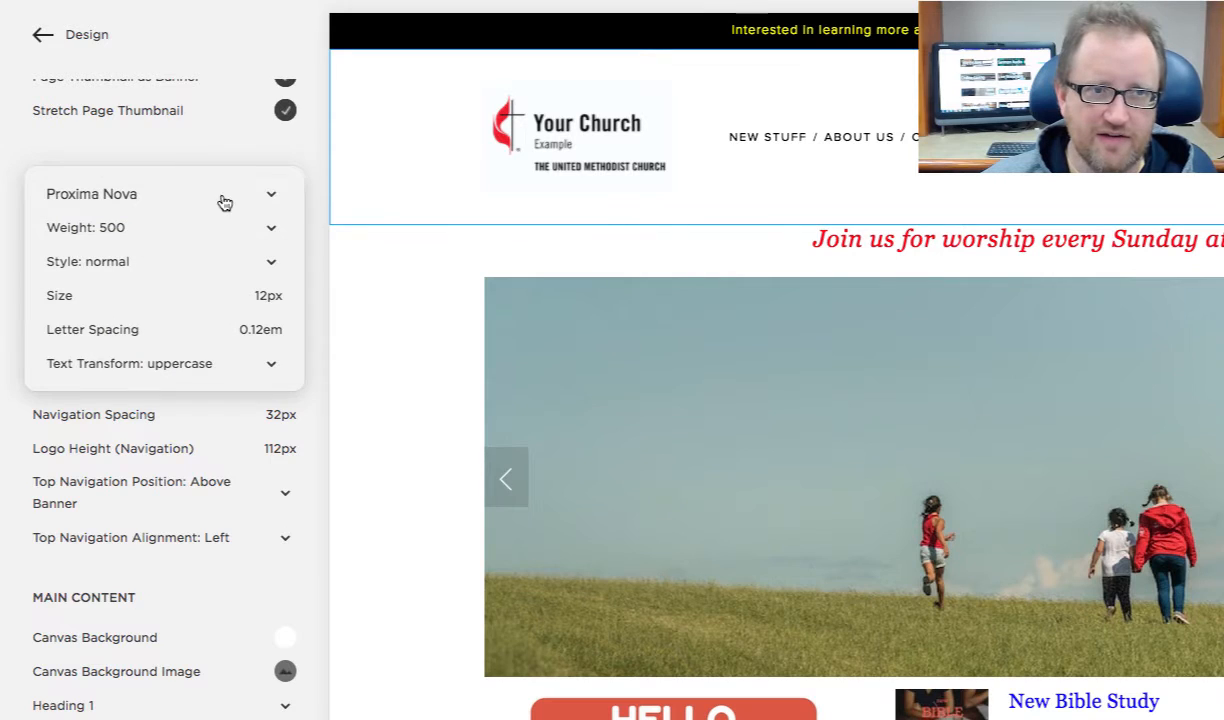
# Step: Make the navigation font LTC Bodoni 175 at 20px without uppercase
pyautogui.click(150, 194)
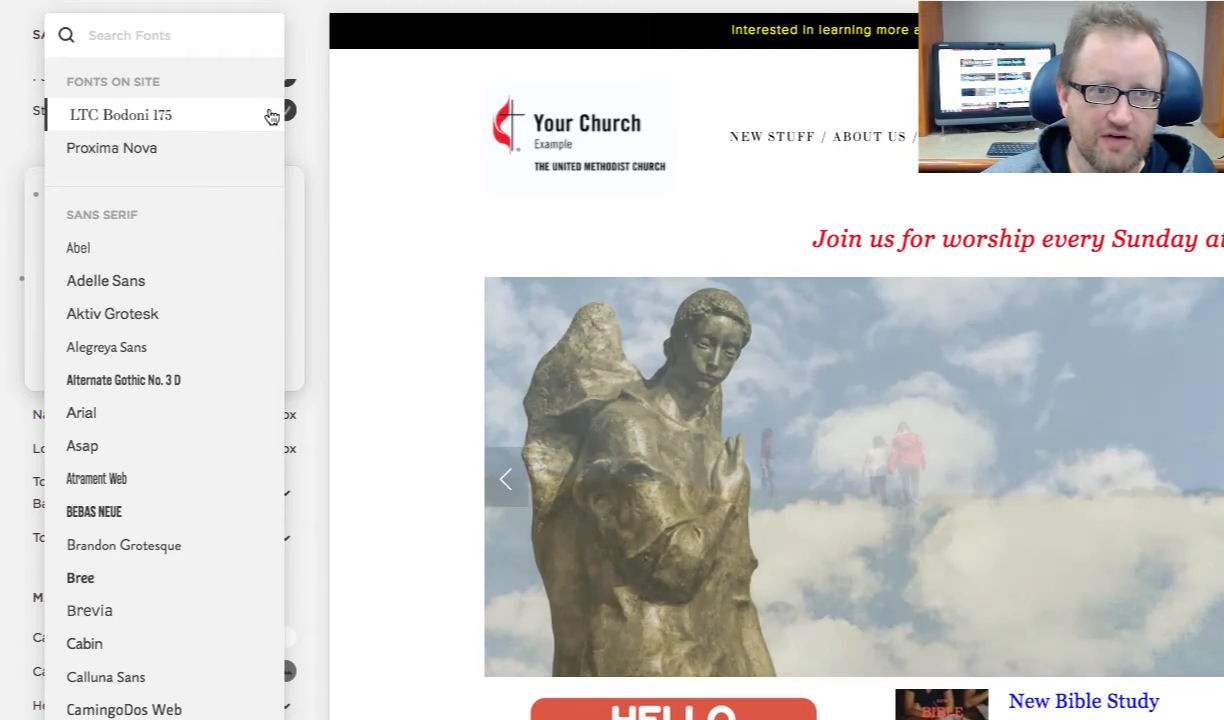
pyautogui.click(120, 114)
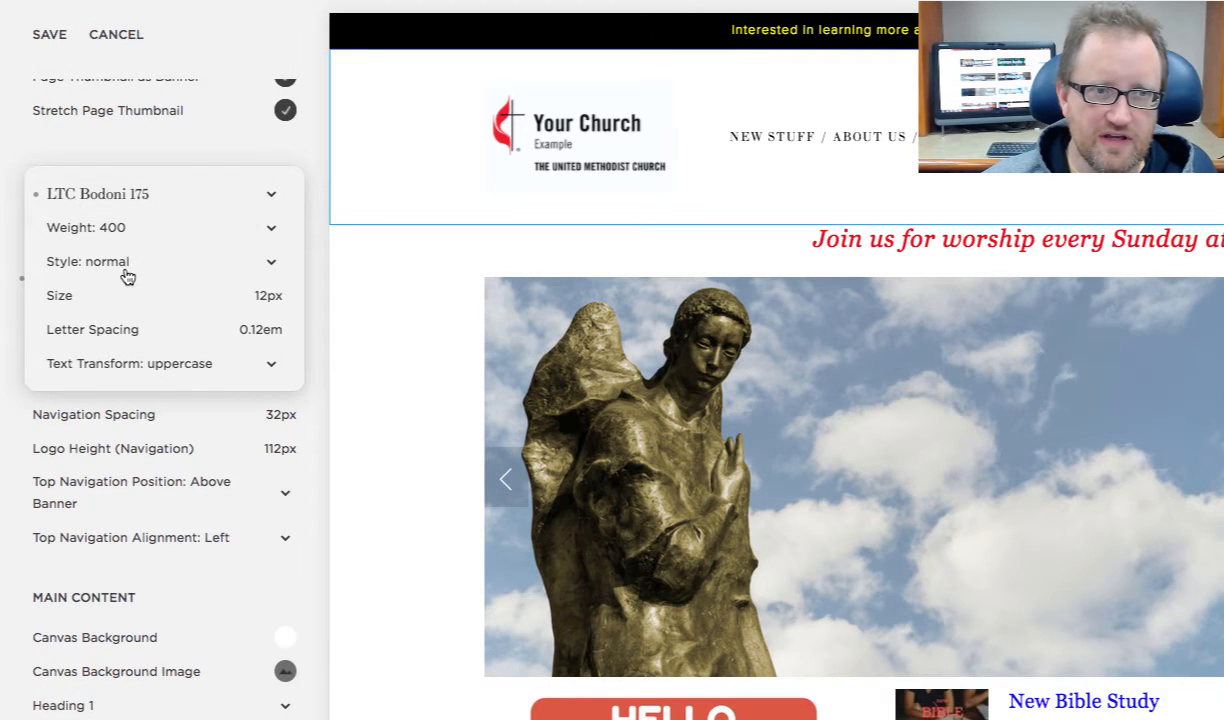
pyautogui.click(160, 260)
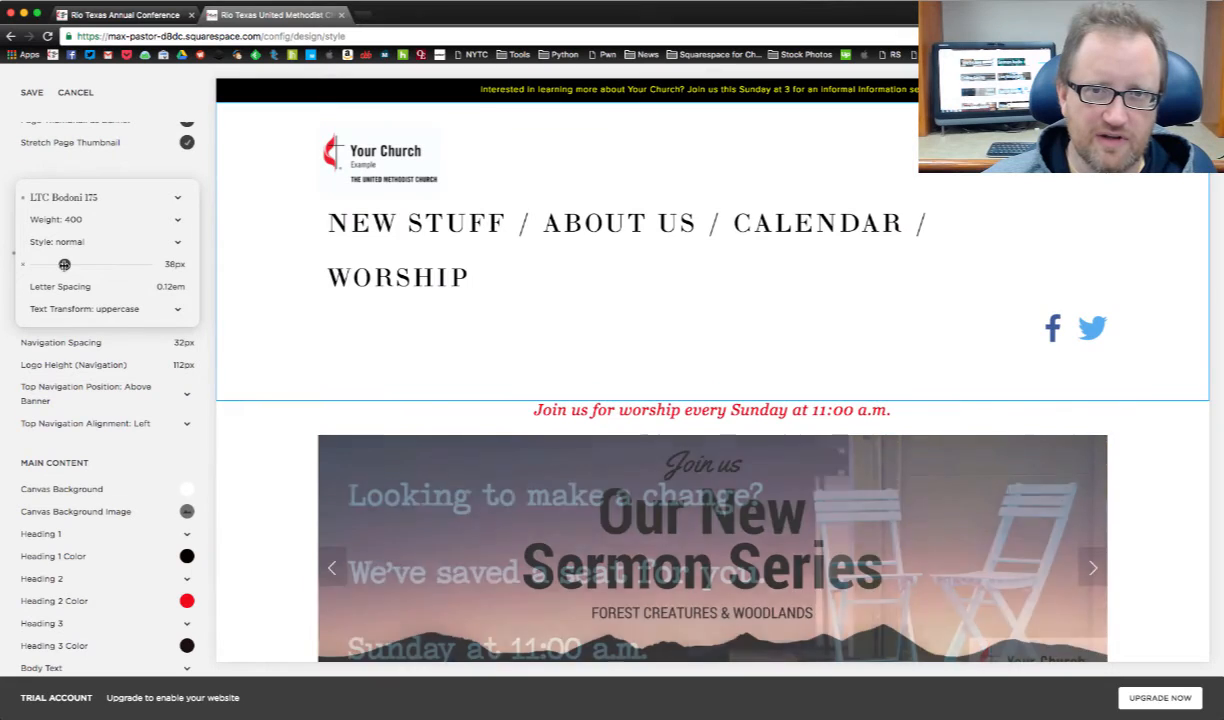
pyautogui.moveTo(64, 264); pyautogui.dragTo(46, 264)
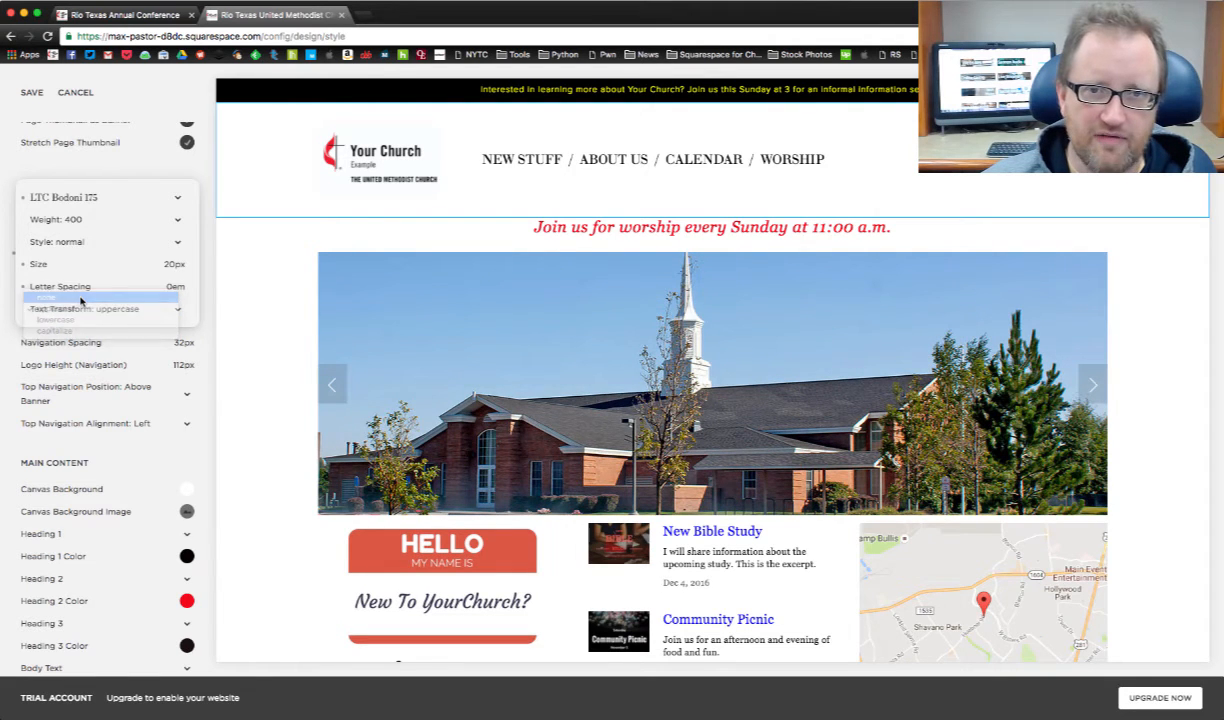
pyautogui.click(46, 296)
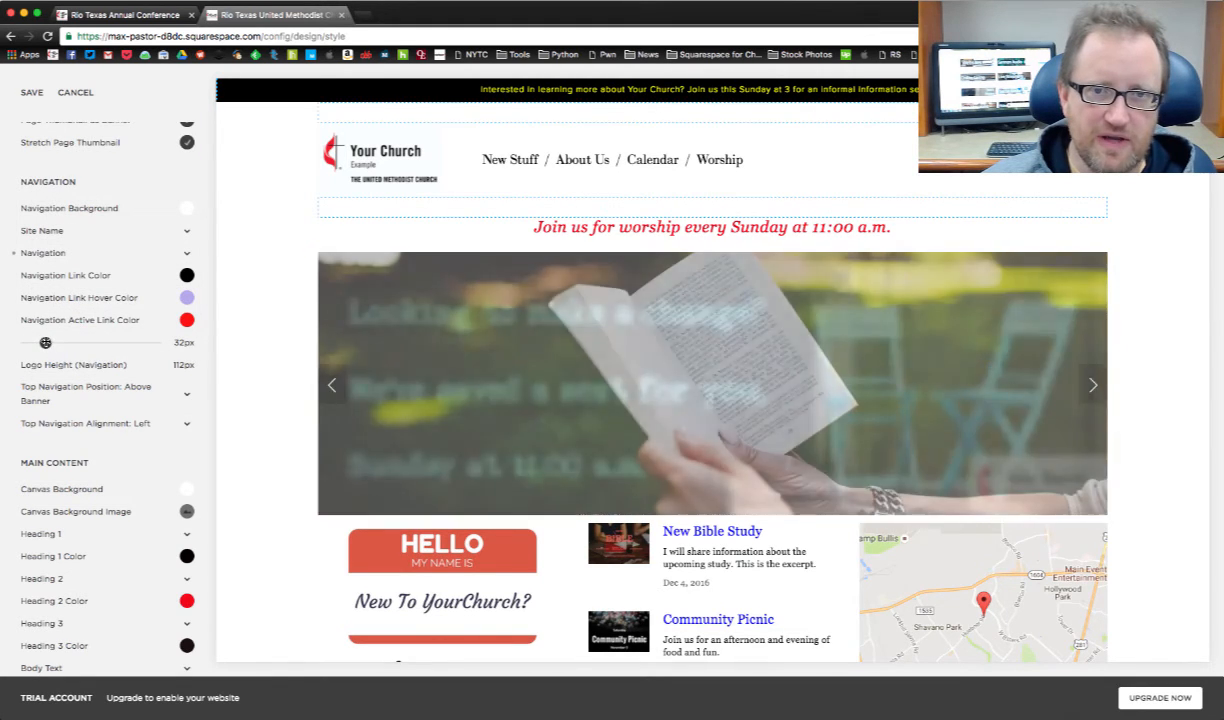
# Step: Set navigation spacing near 22px and pick a red link colour with black active link
pyautogui.moveTo(44, 342); pyautogui.dragTo(52, 342)
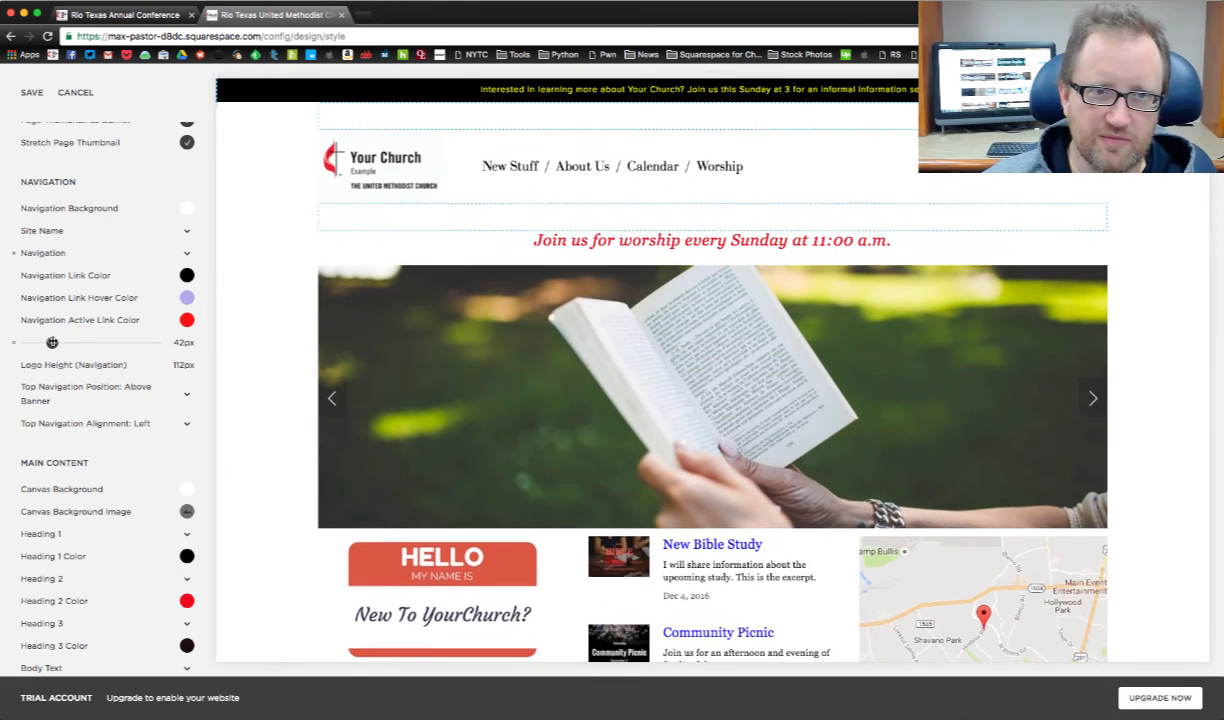
pyautogui.moveTo(52, 342); pyautogui.dragTo(46, 342)
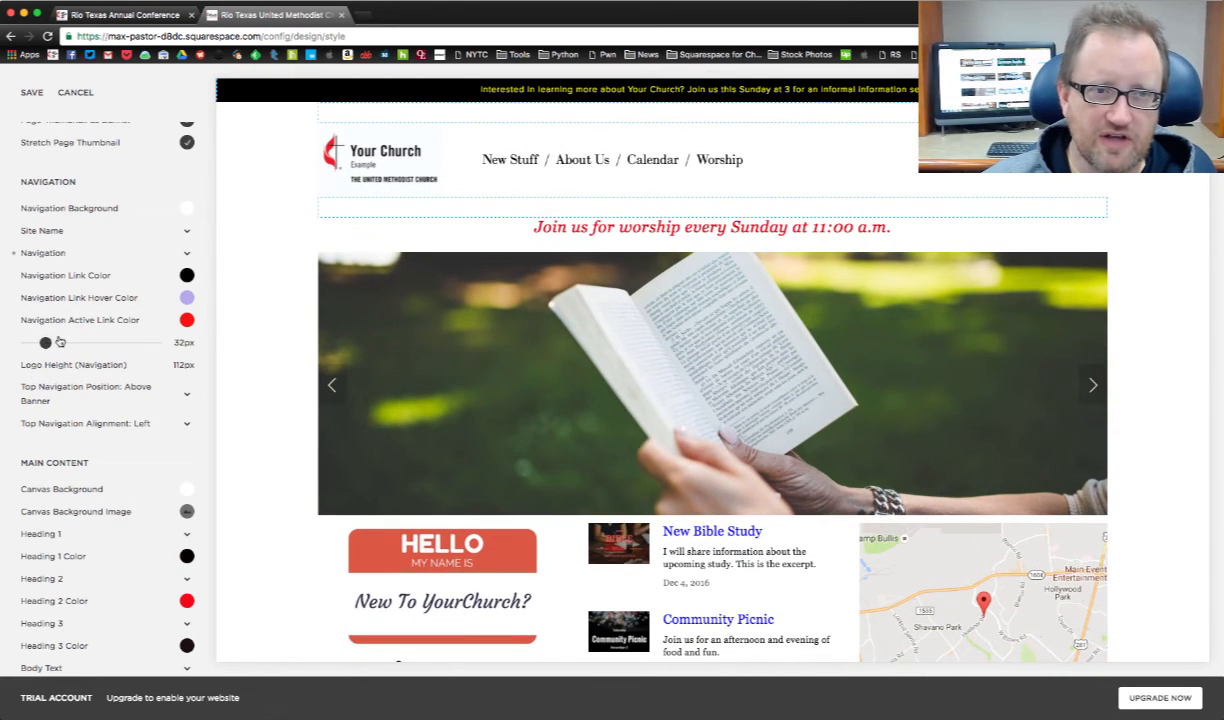
pyautogui.click(188, 276)
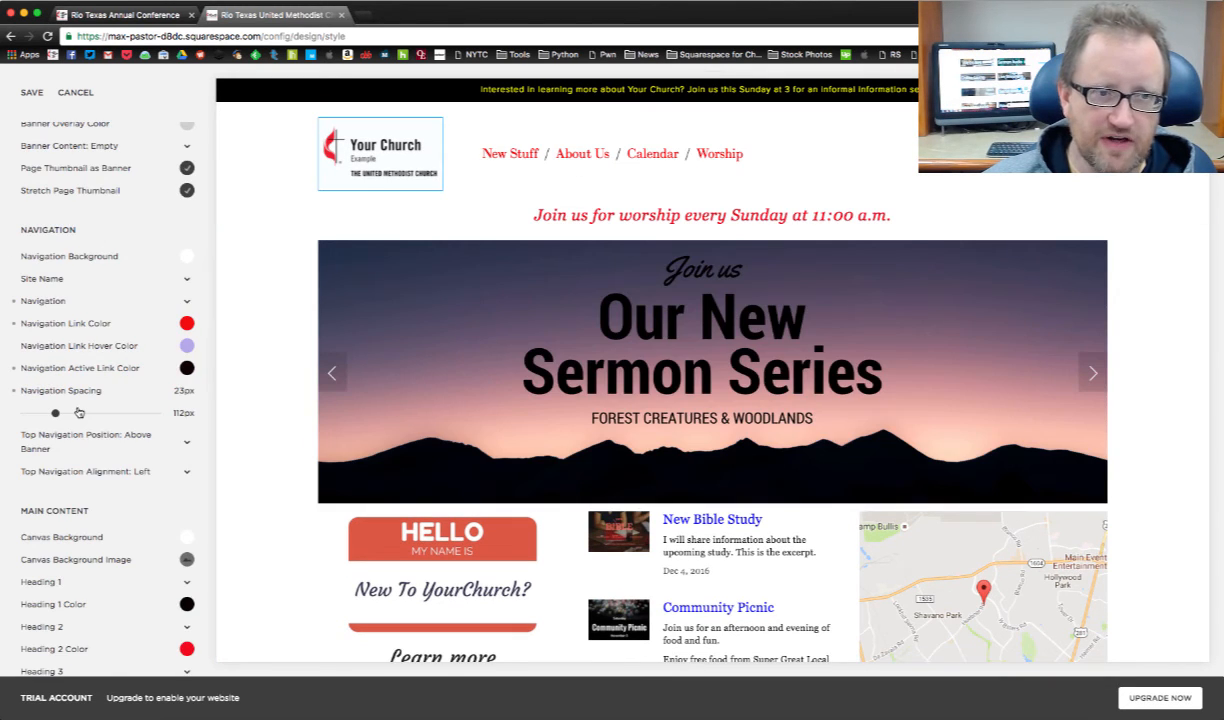
# Step: Set the navigation logo height to 108px and keep top navigation aligned left after trying Center
pyautogui.moveTo(54, 412); pyautogui.dragTo(82, 412)
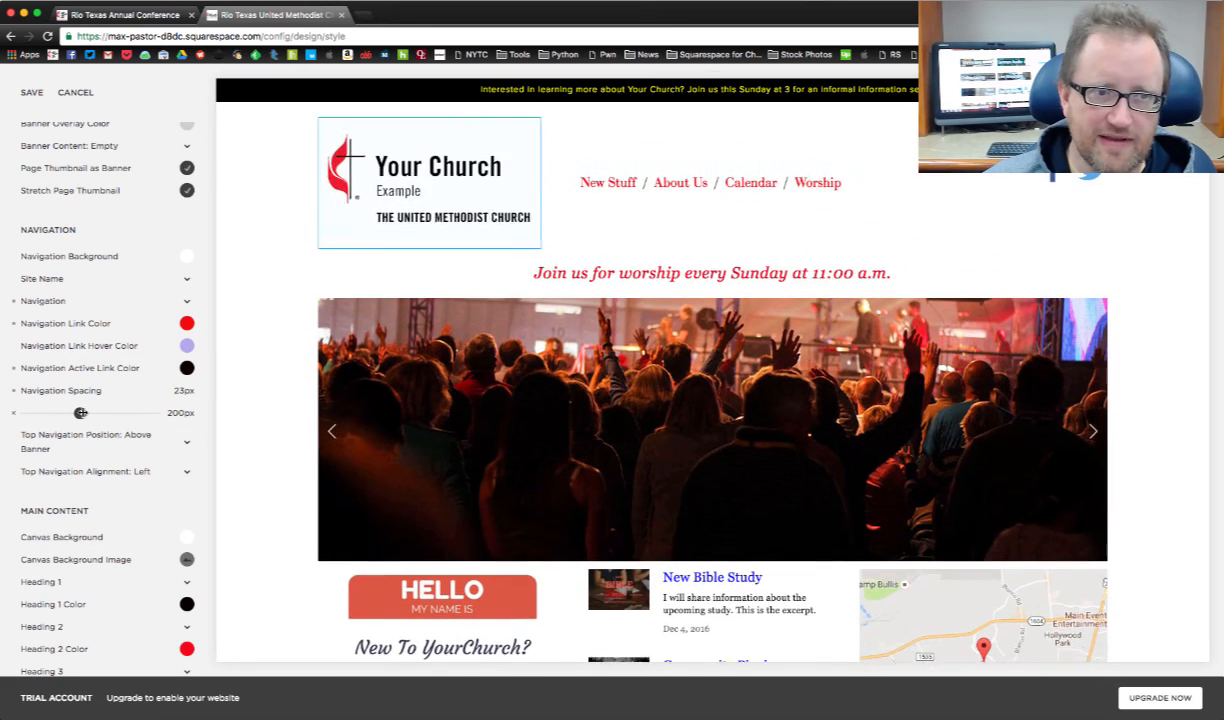
pyautogui.moveTo(80, 412); pyautogui.dragTo(56, 412)
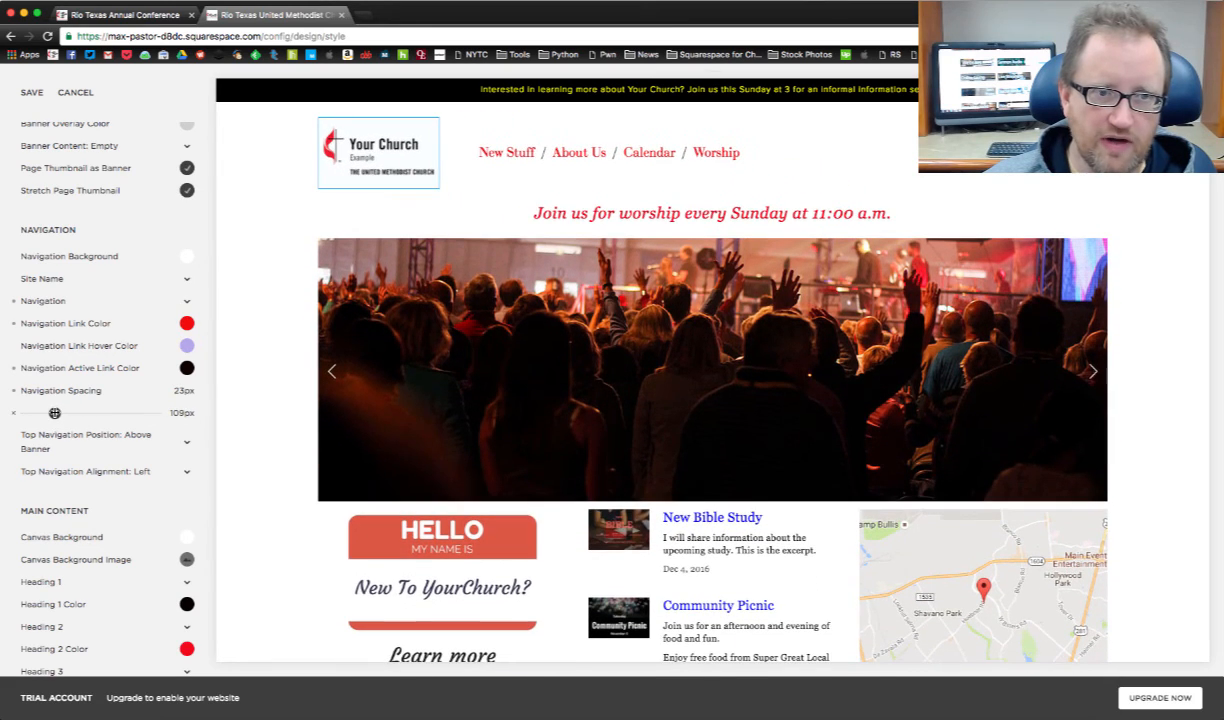
pyautogui.click(84, 472)
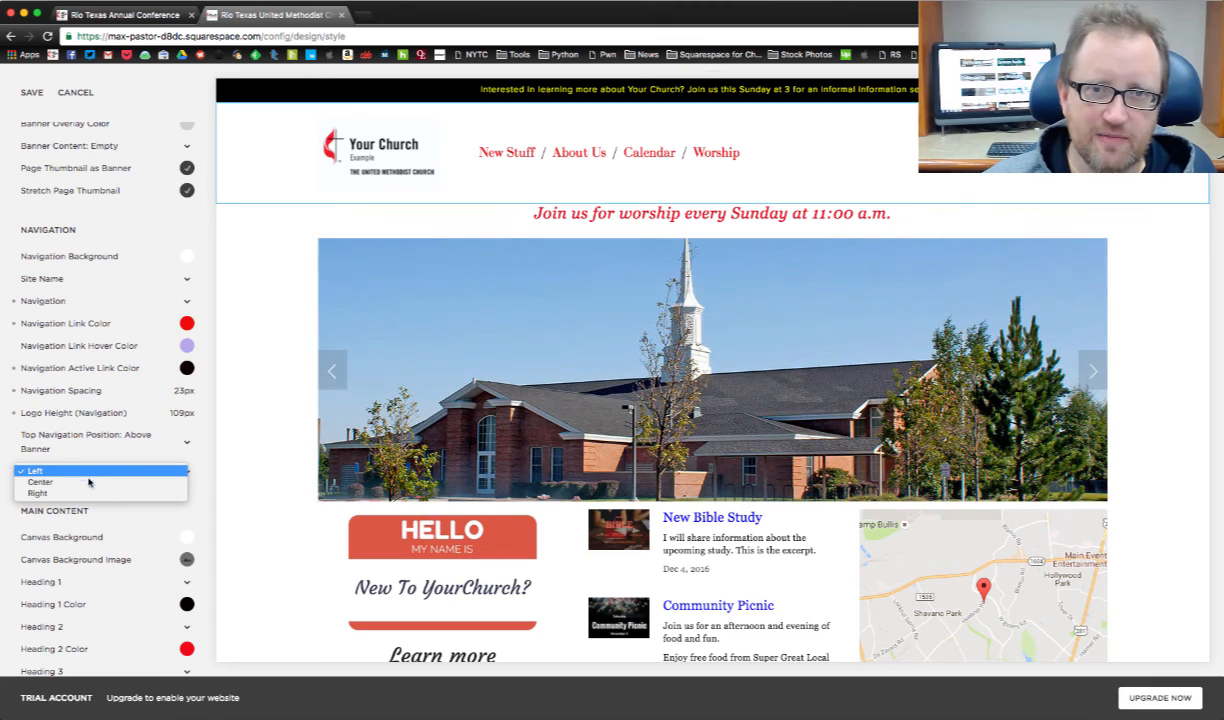
pyautogui.click(40, 482)
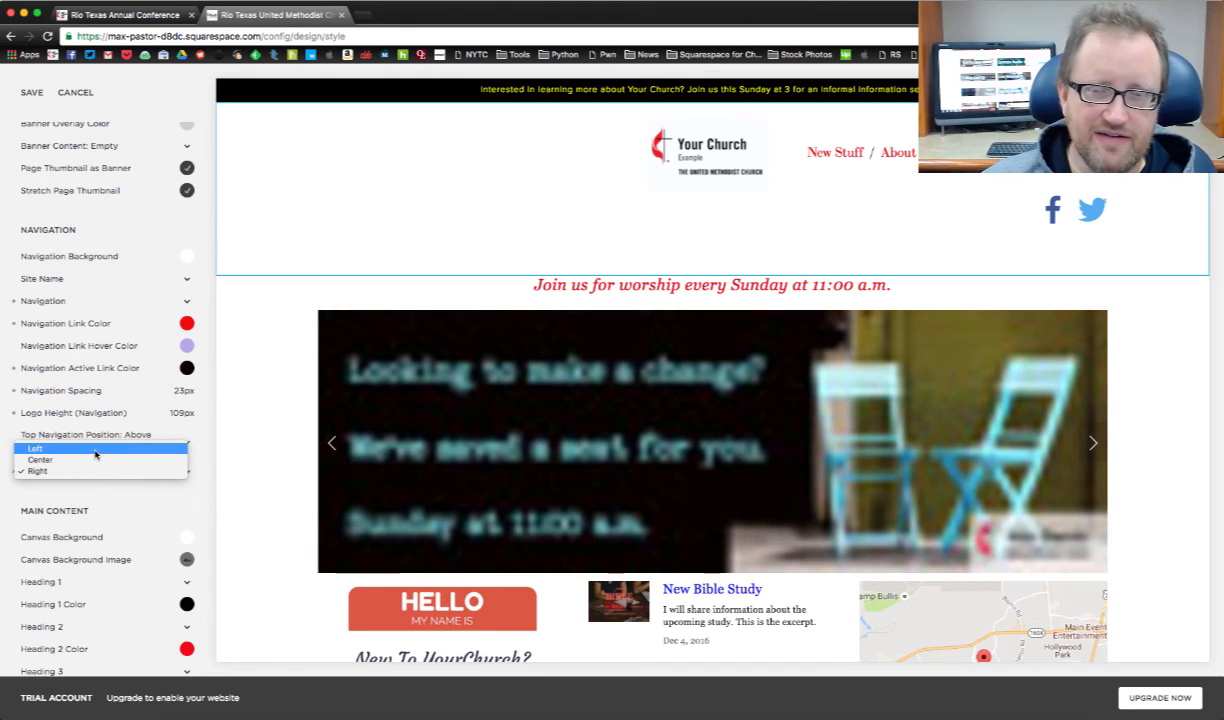
pyautogui.click(32, 448)
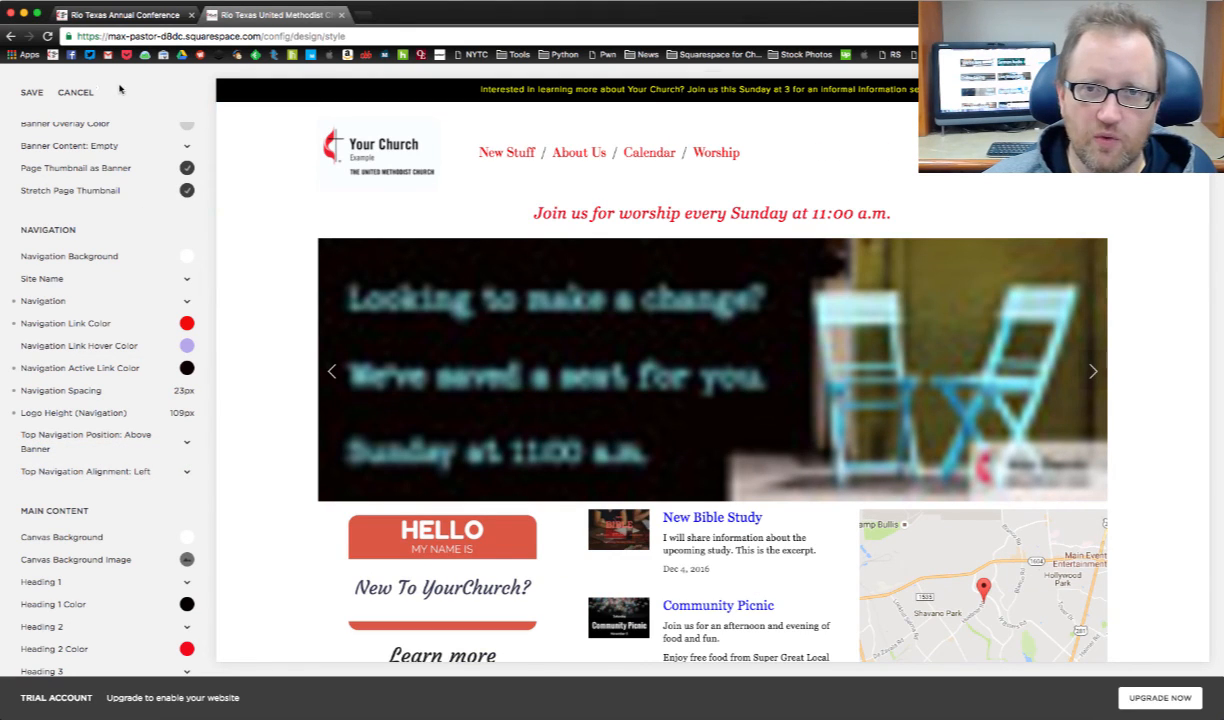